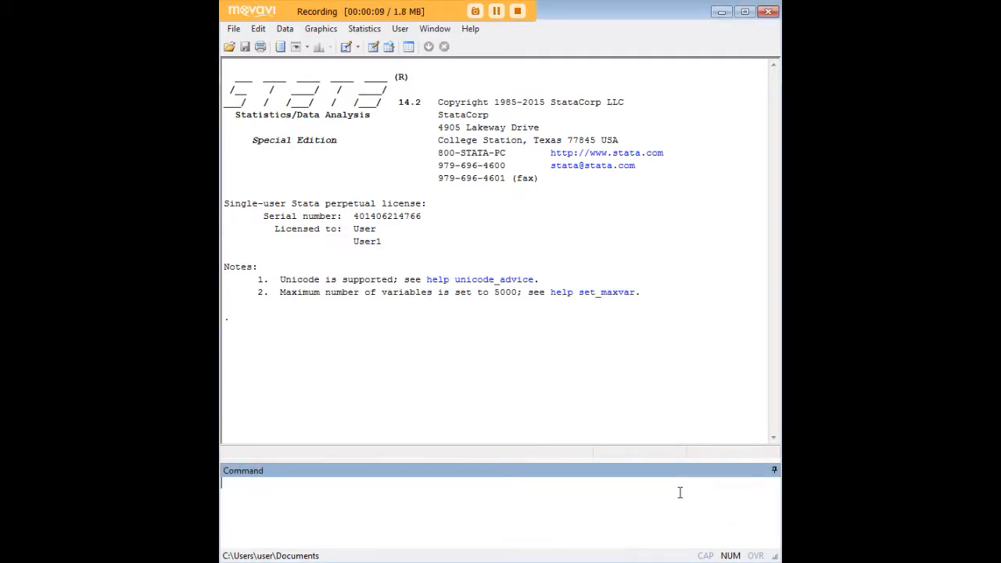
- Load the census13 dataset with webuse census13 and begin typing edit
{"action": "type", "text": "webuse census13"}
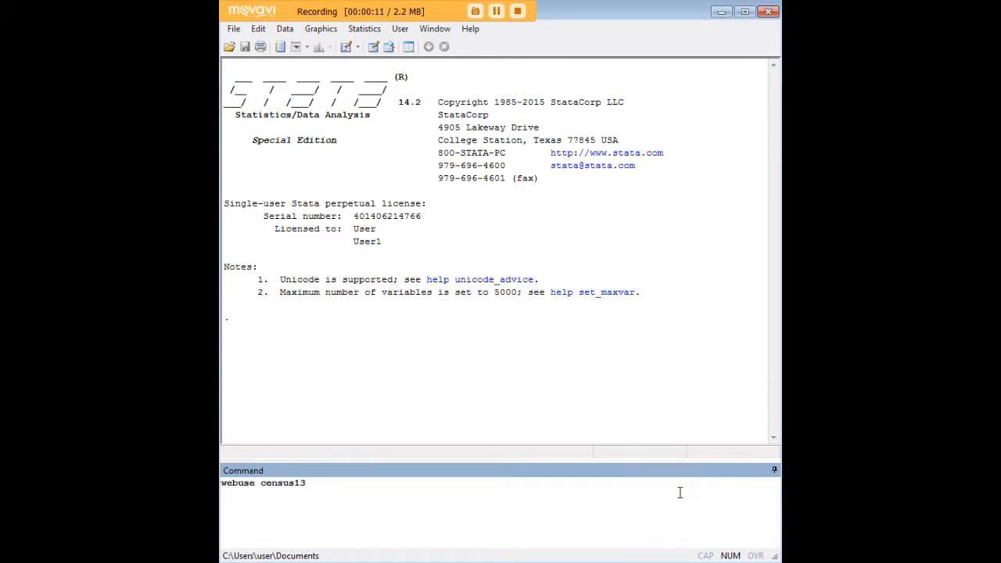
{"action": "key", "text": "Return"}
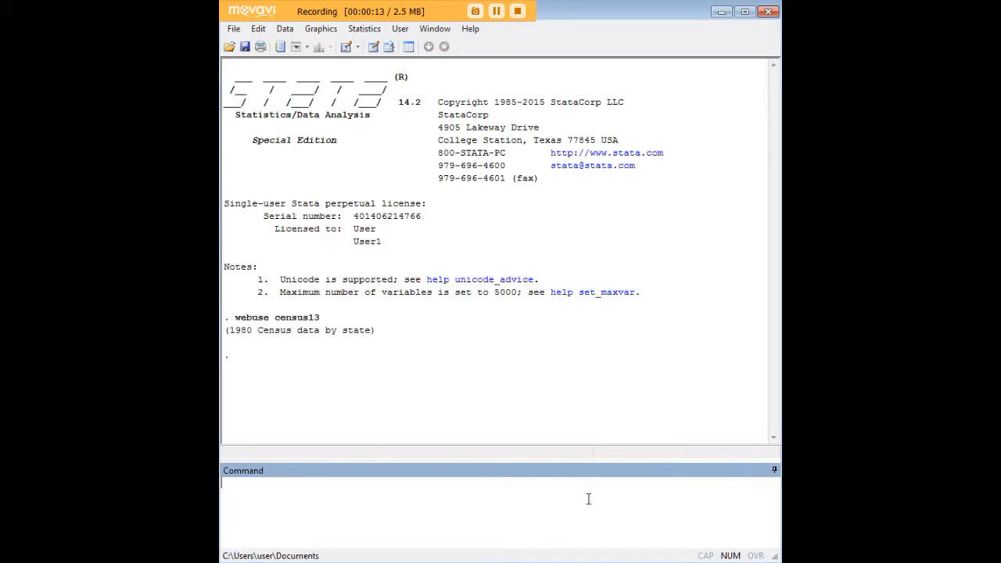
{"action": "type", "text": "edit"}
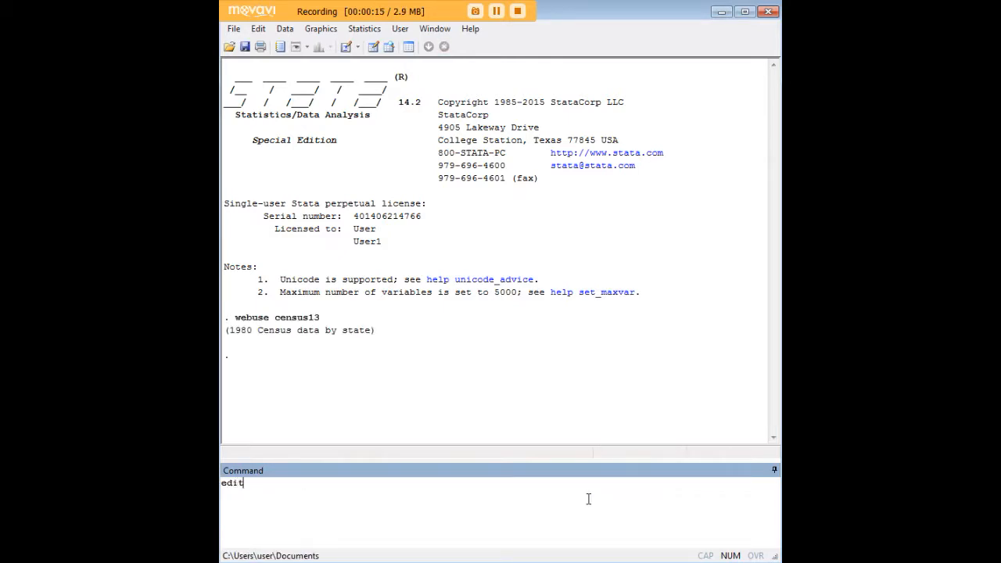
- Open census13 in the Data Editor and inspect marriage rate and region cells
{"action": "key", "text": "Return"}
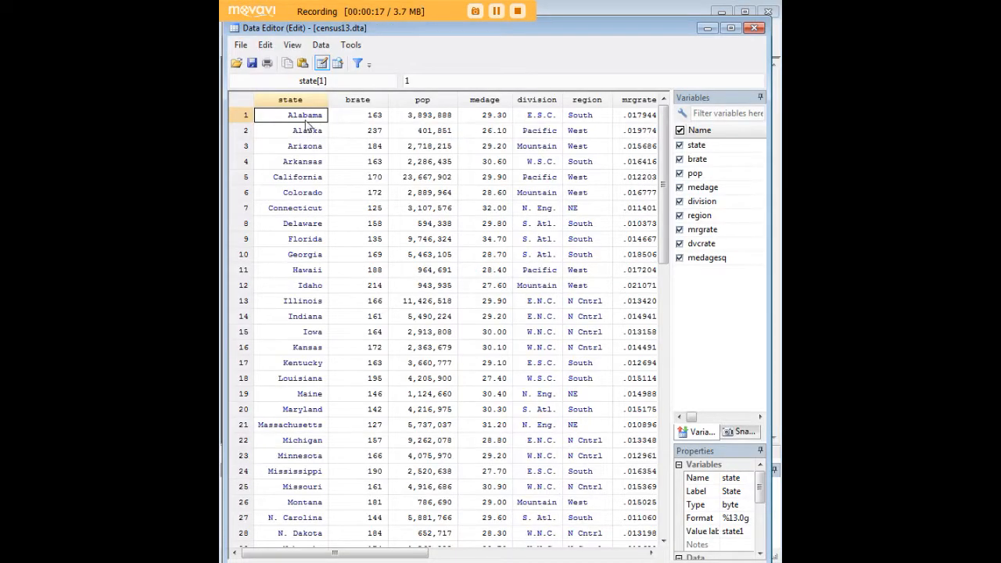
{"action": "mouse_move", "coordinate": [395, 155]}
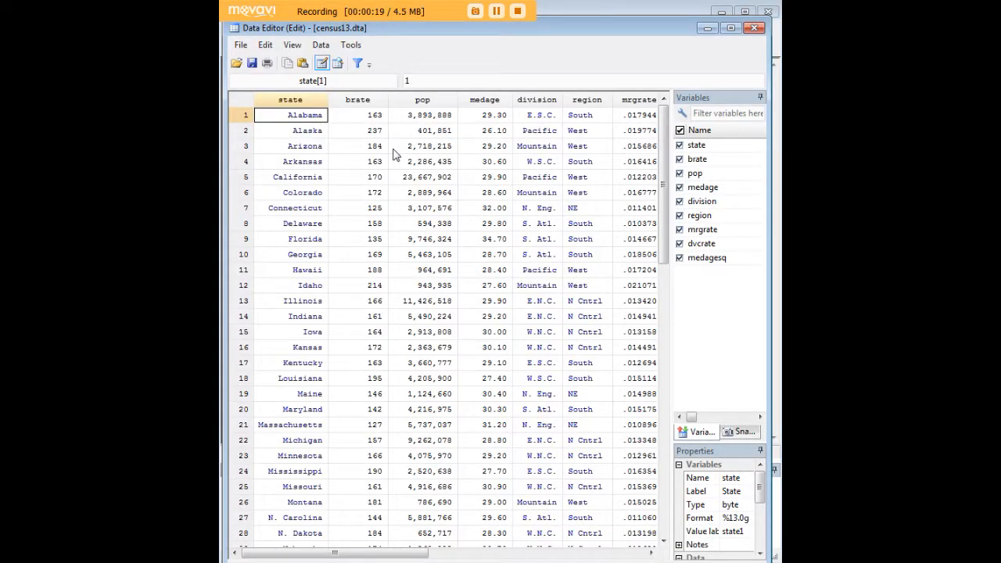
{"action": "left_click", "coordinate": [588, 115]}
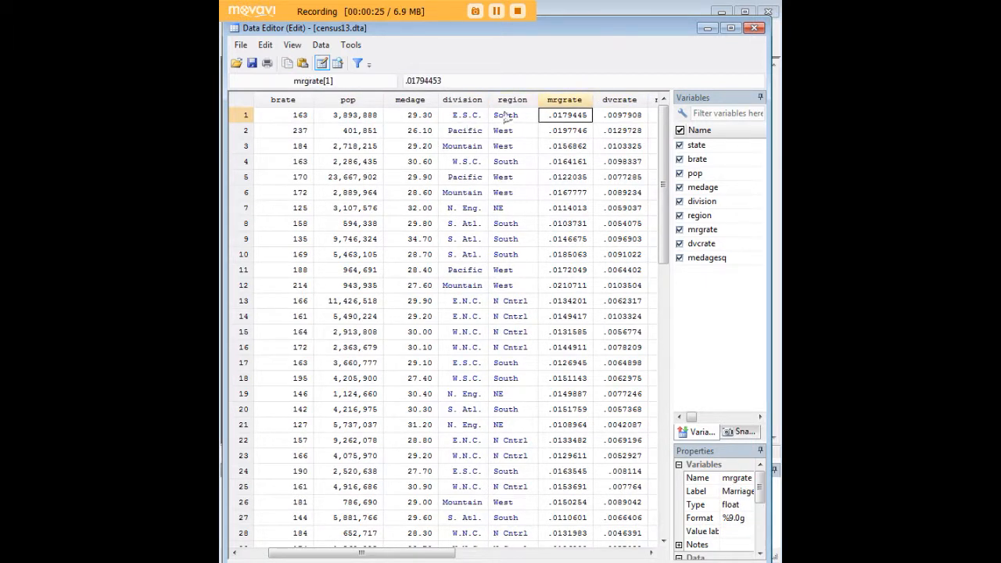
{"action": "left_click", "coordinate": [512, 99]}
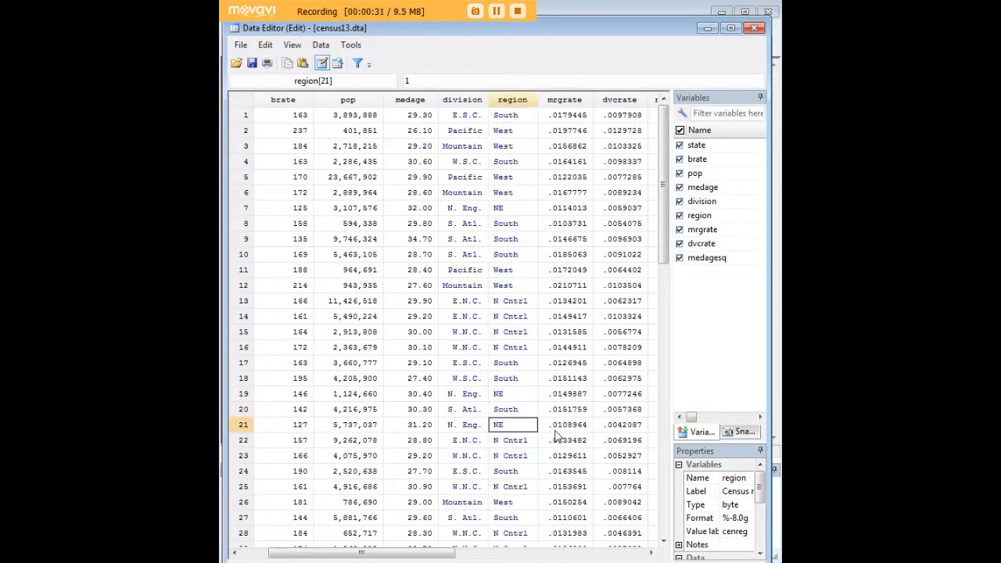
{"action": "mouse_move", "coordinate": [573, 377]}
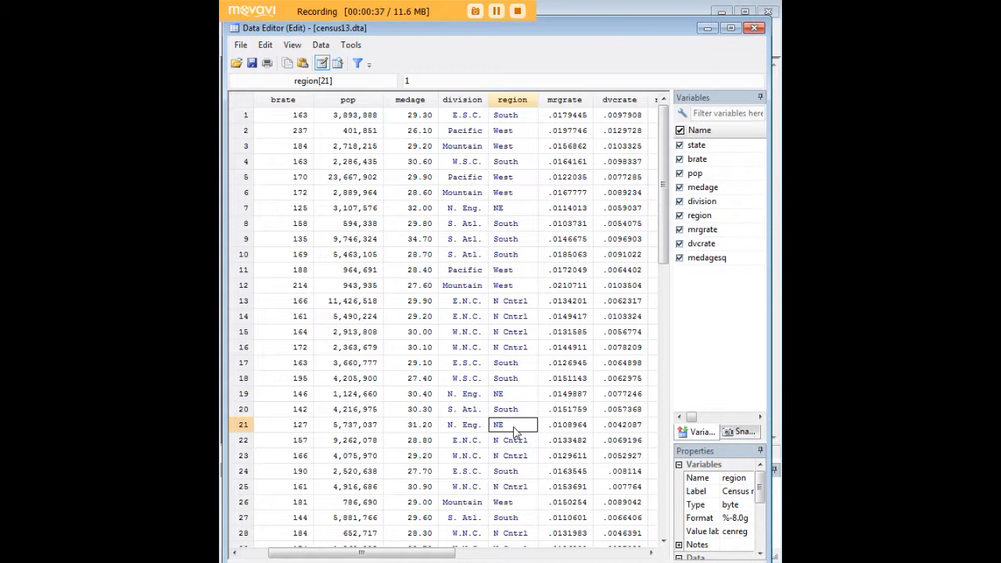
{"action": "mouse_move", "coordinate": [579, 111]}
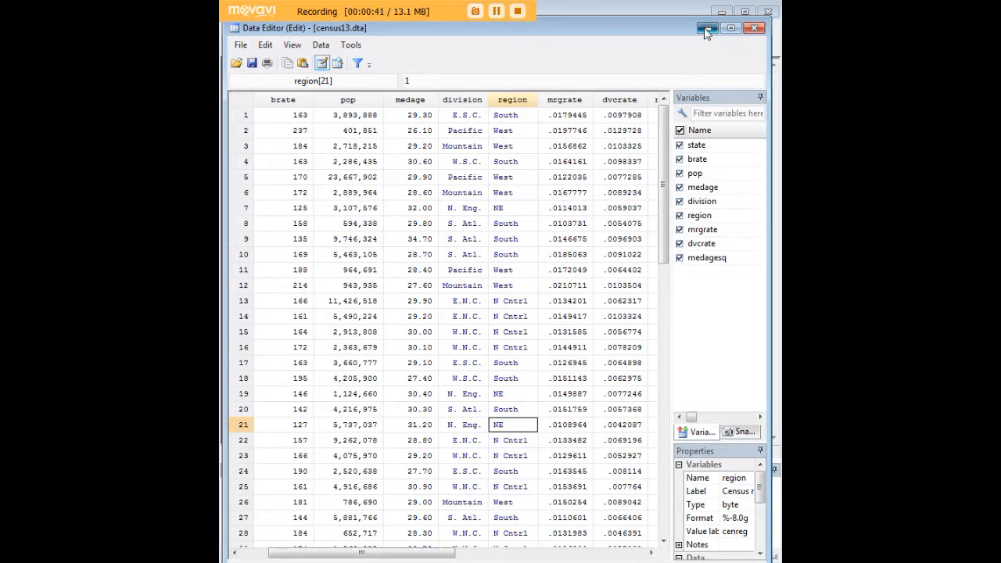
- Close the Data Editor and sort the observations by region
{"action": "left_click", "coordinate": [753, 28]}
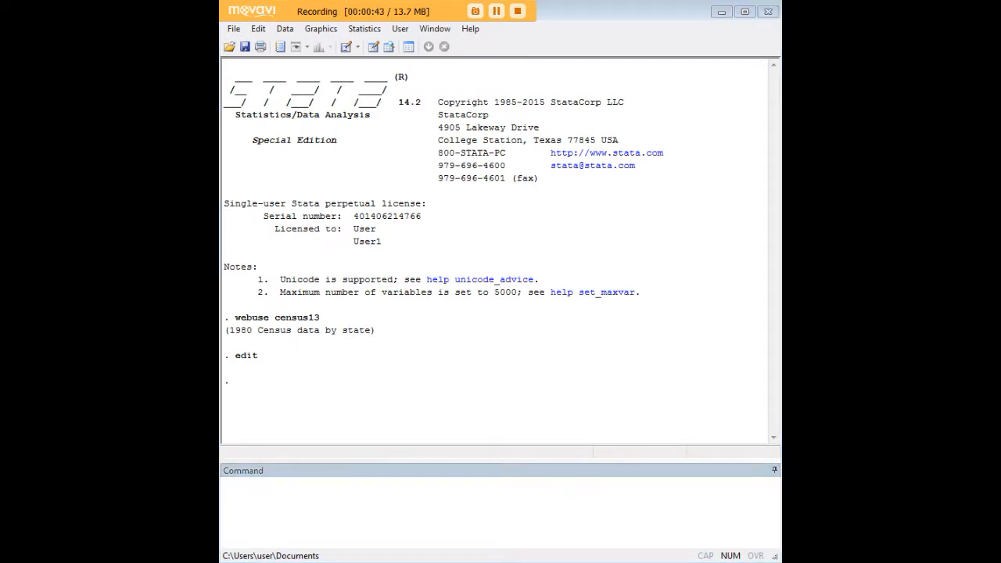
{"action": "type", "text": "sort region"}
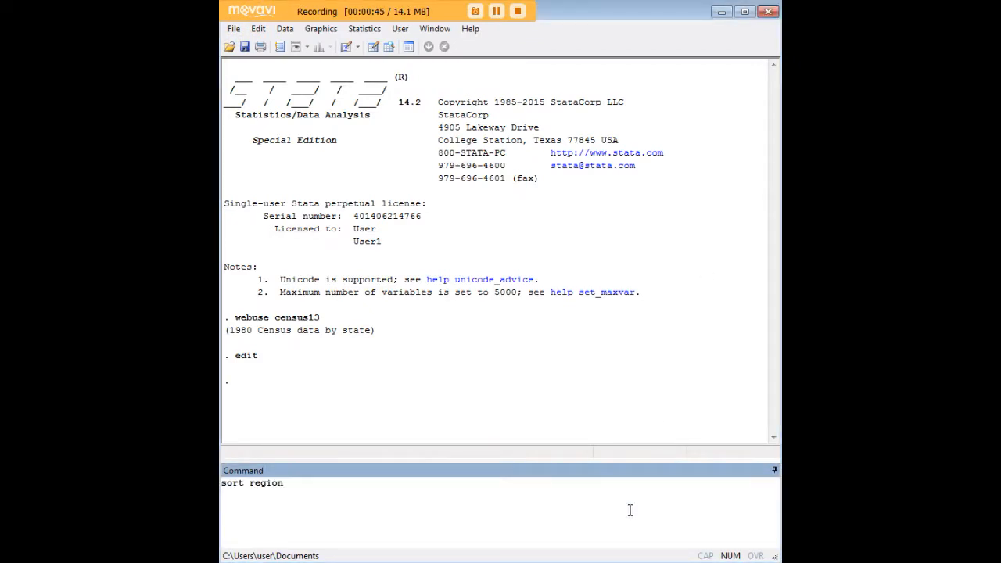
{"action": "key", "text": "Return"}
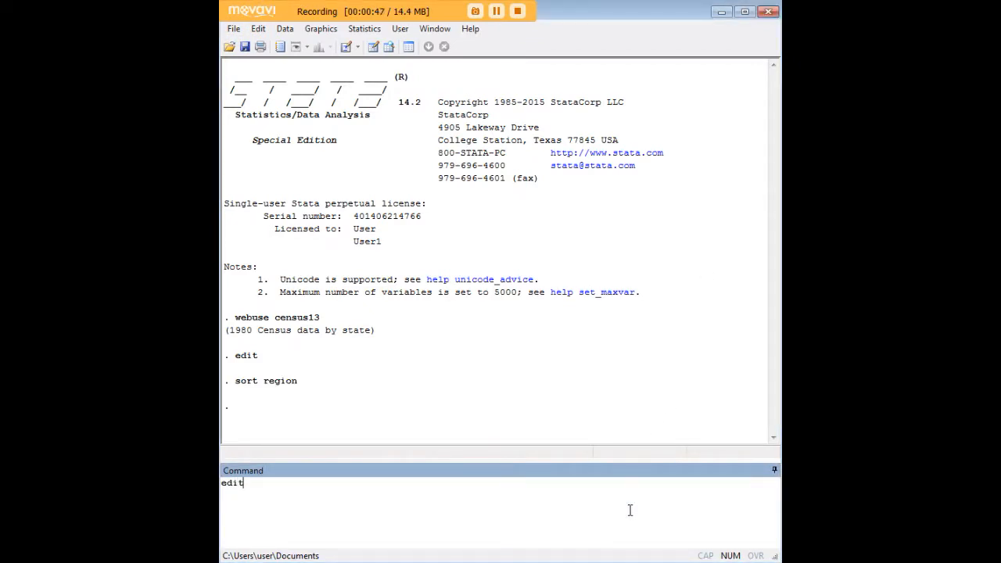
- Reopen the Data Editor and check where NE rows end and N Cntrl rows begin
{"action": "key", "text": "Return"}
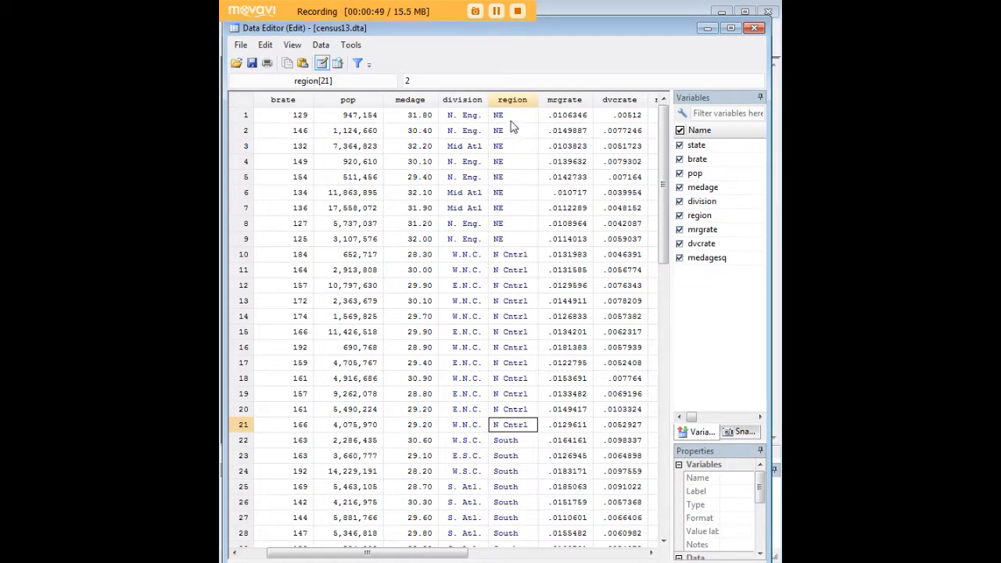
{"action": "left_click", "coordinate": [512, 115]}
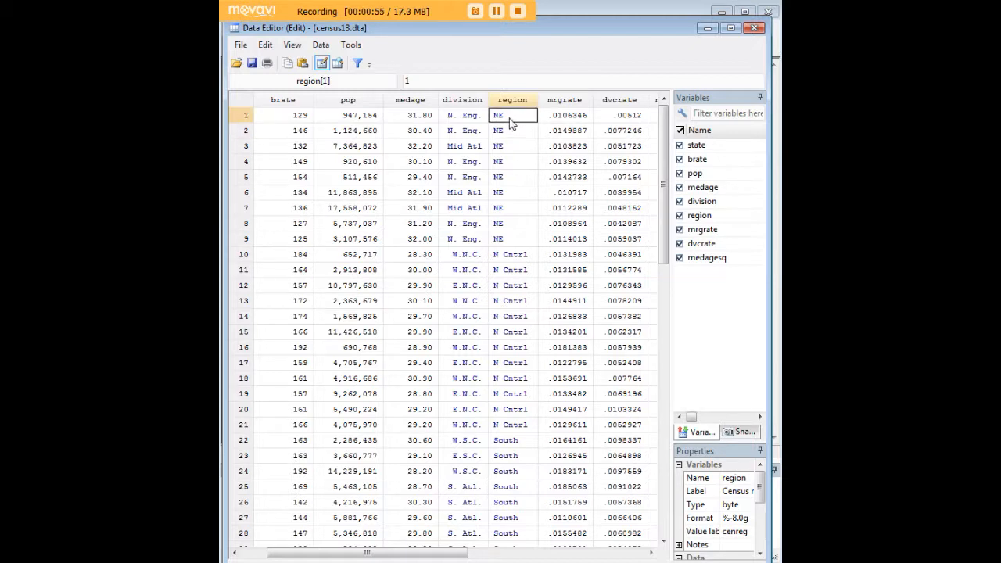
{"action": "left_click", "coordinate": [512, 255]}
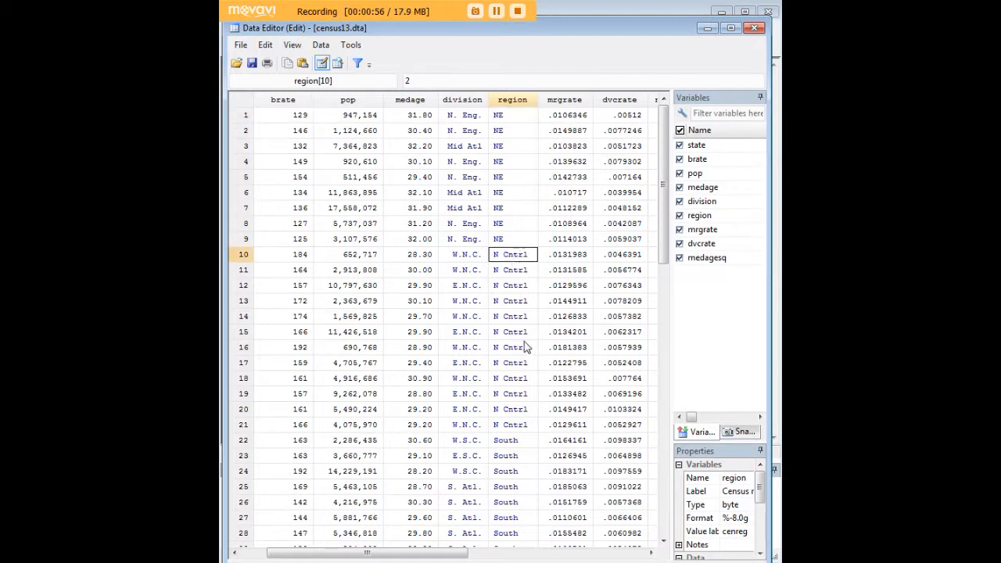
{"action": "left_click", "coordinate": [512, 115]}
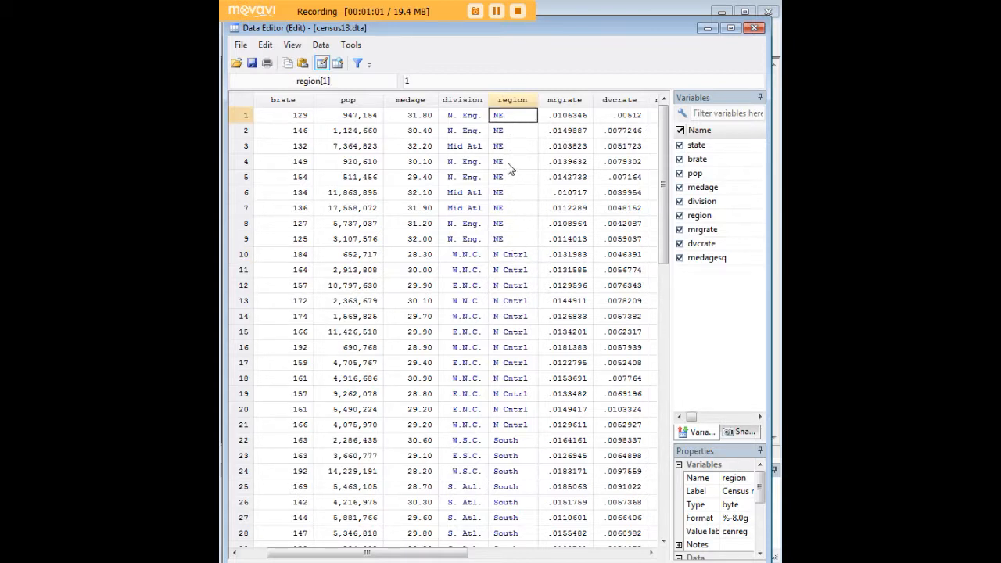
{"action": "mouse_move", "coordinate": [646, 70]}
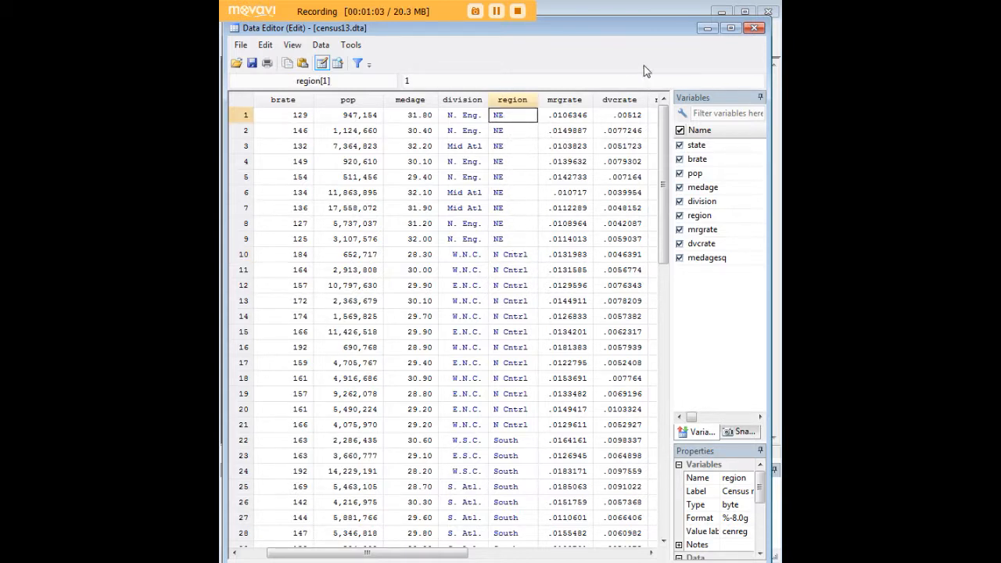
- Create ne (1 for rows 1/9, 0 for 10/50) labelled NE States/Non-NE States
{"action": "left_click", "coordinate": [753, 28]}
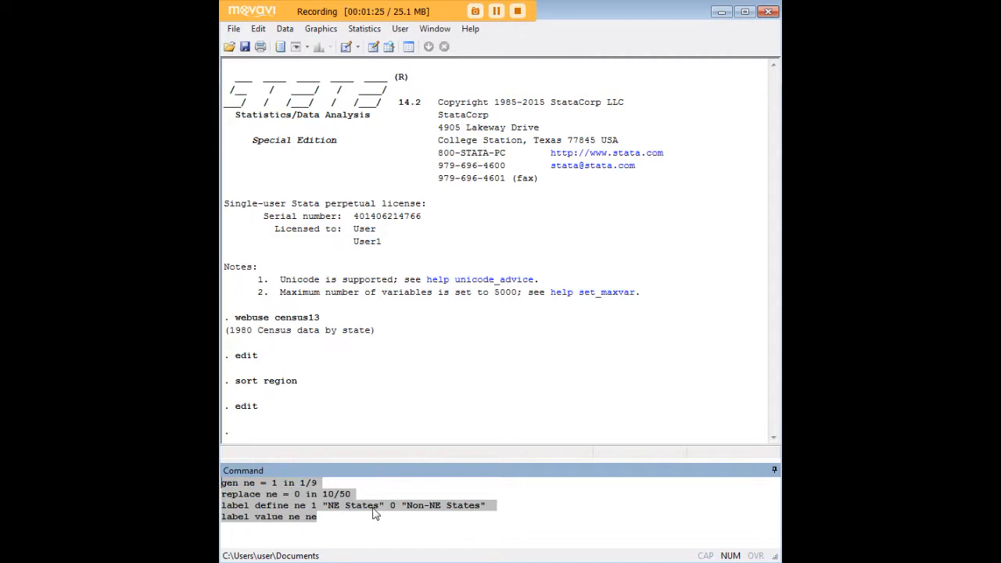
{"action": "mouse_move", "coordinate": [347, 514]}
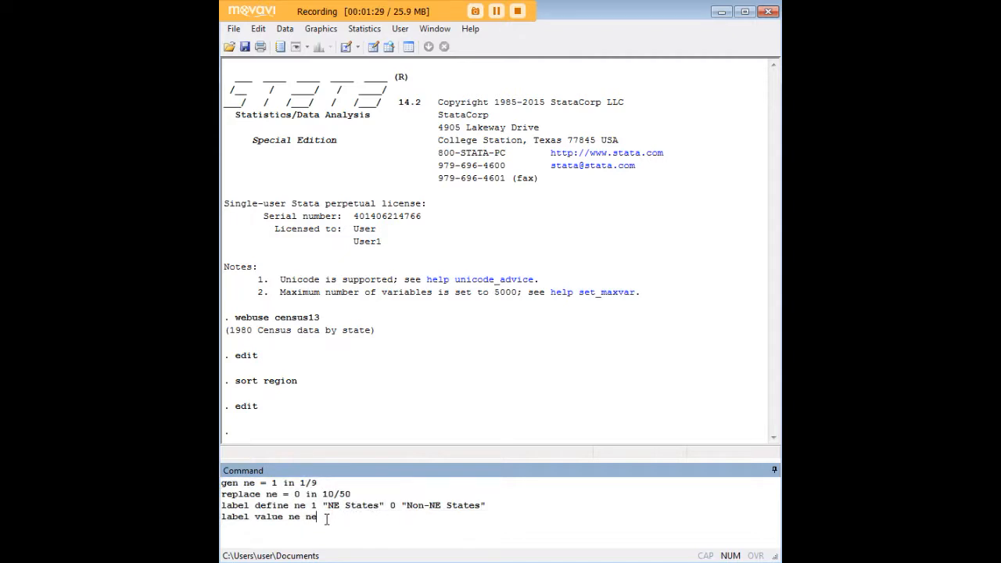
{"action": "key", "text": "Return"}
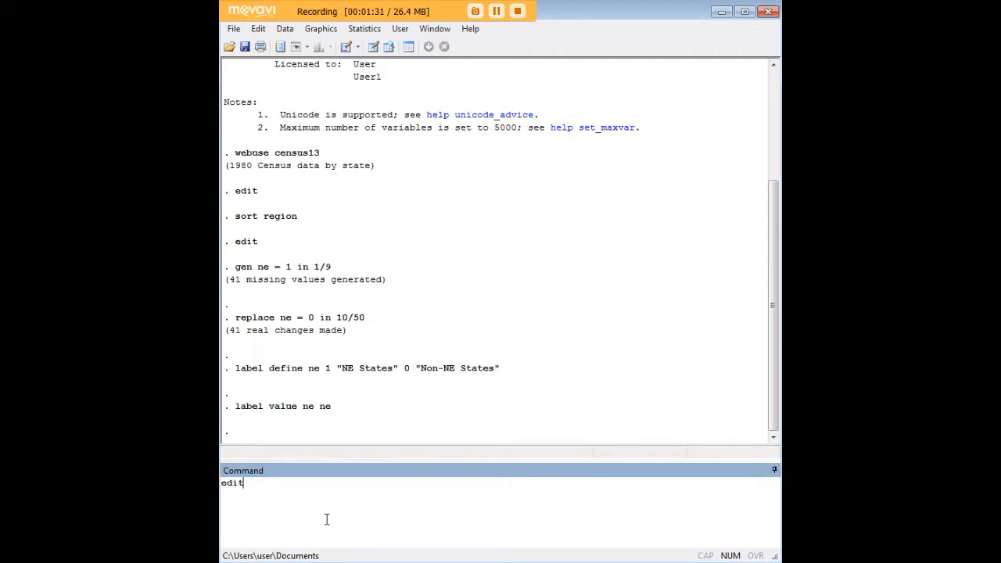
- Open the Data Editor and check the first state's ne value reads NE States
{"action": "key", "text": "Return"}
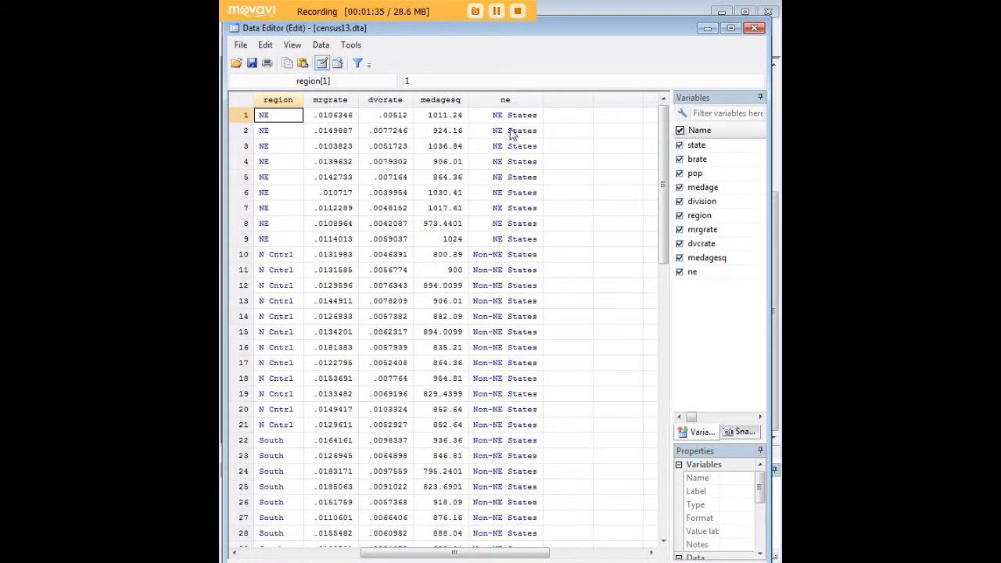
{"action": "left_click", "coordinate": [505, 115]}
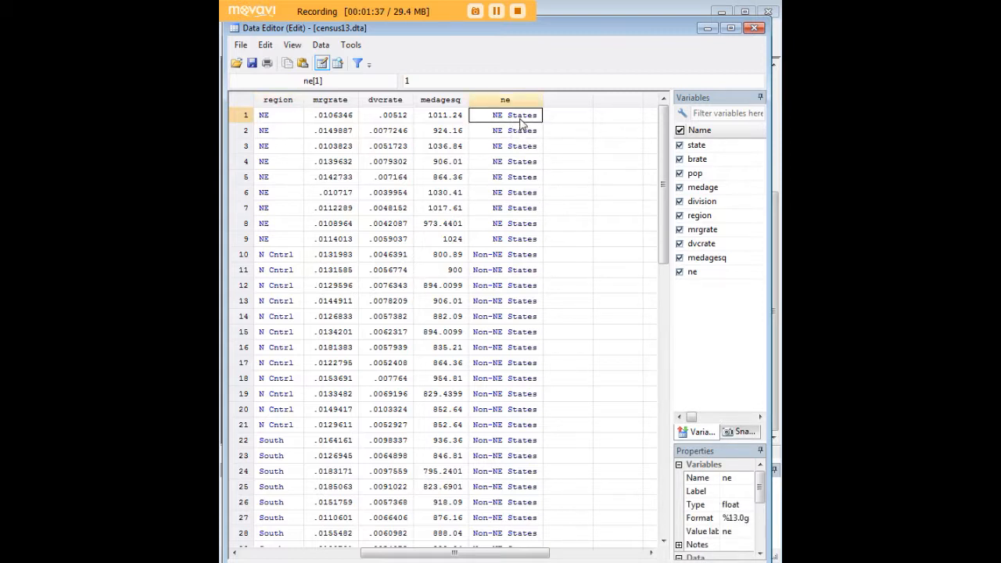
{"action": "mouse_move", "coordinate": [642, 94]}
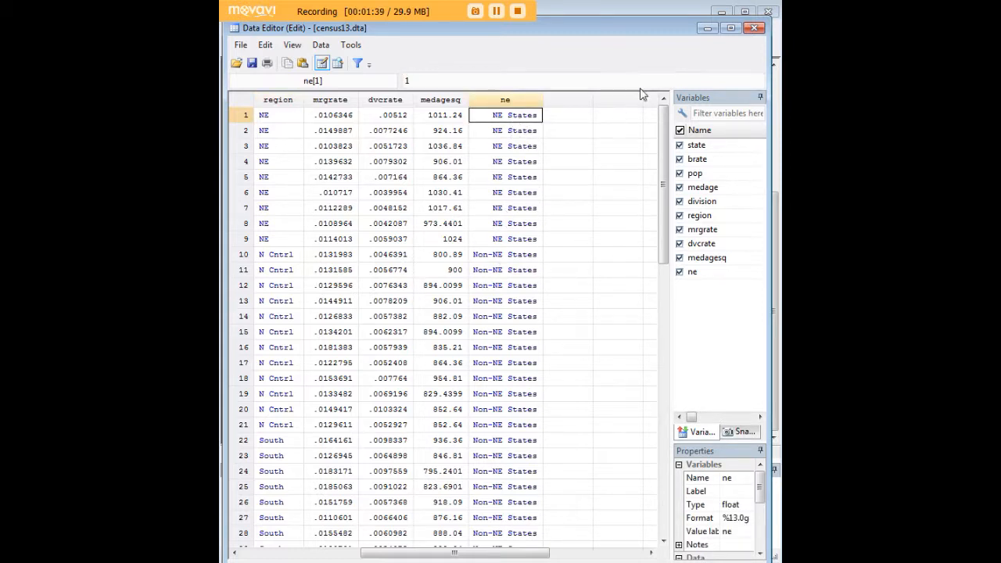
{"action": "left_click", "coordinate": [753, 27]}
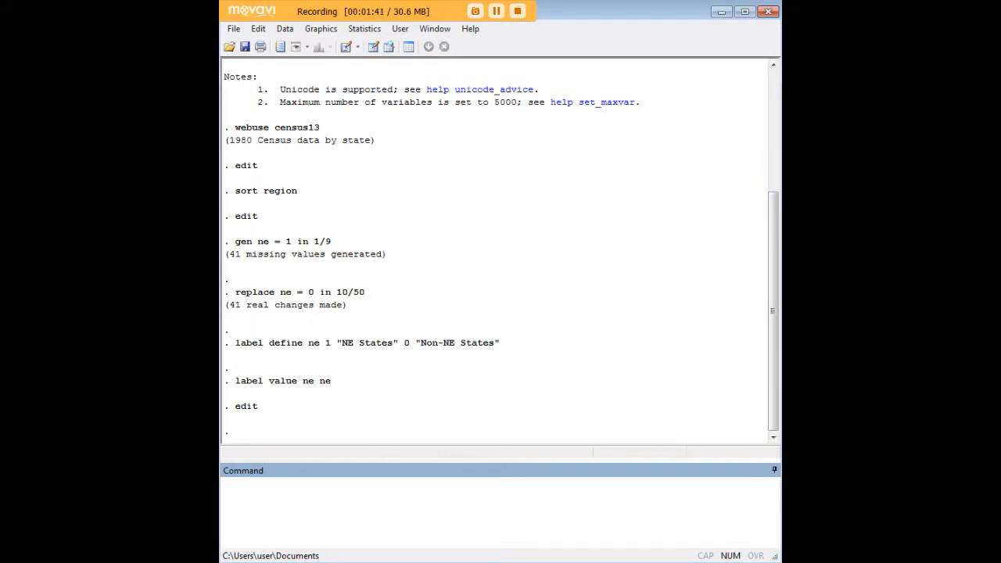
{"action": "mouse_move", "coordinate": [645, 479]}
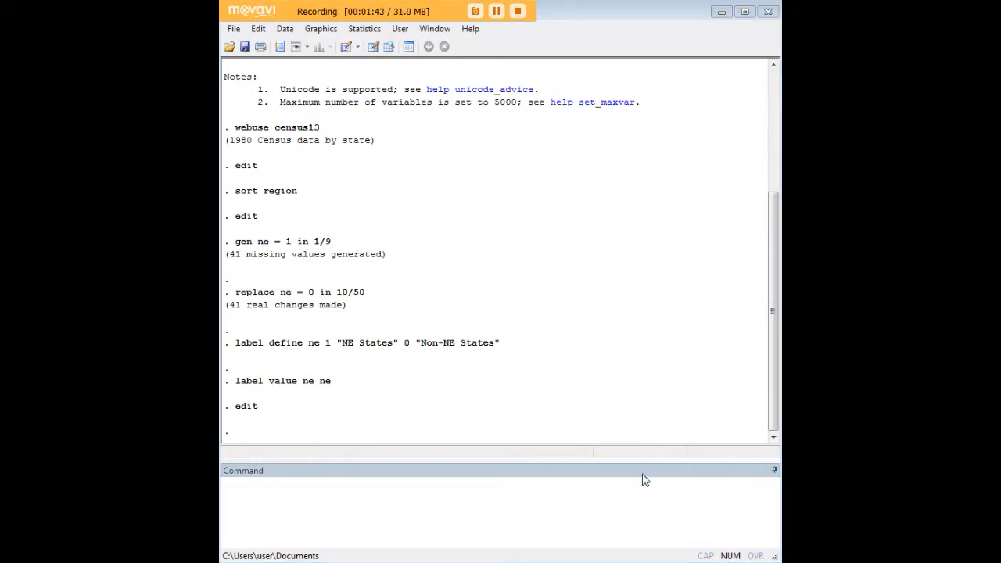
{"action": "type", "text": "esize twosample mrgrate, by(ne) cohensd hedgesg"}
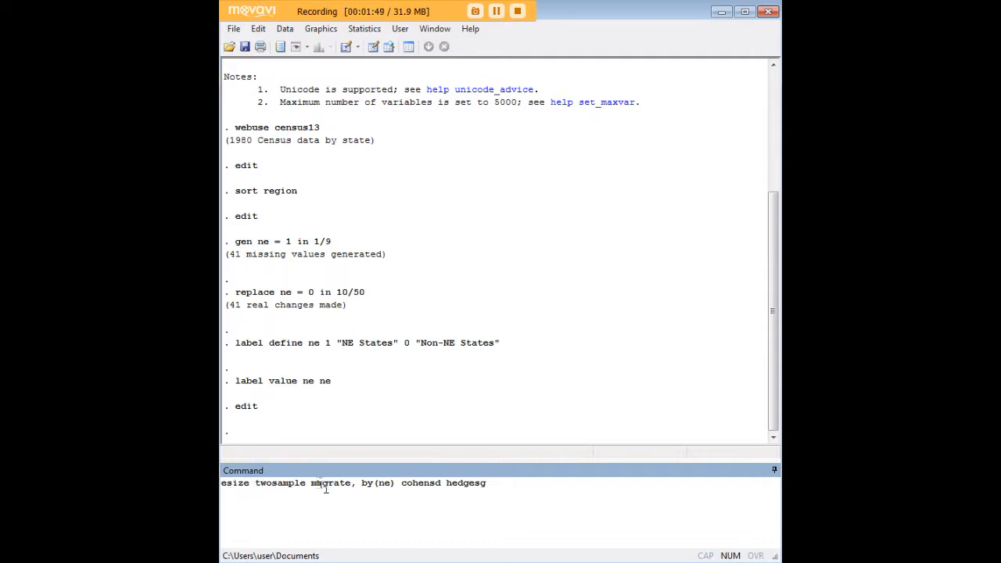
{"action": "double_click", "coordinate": [330, 482]}
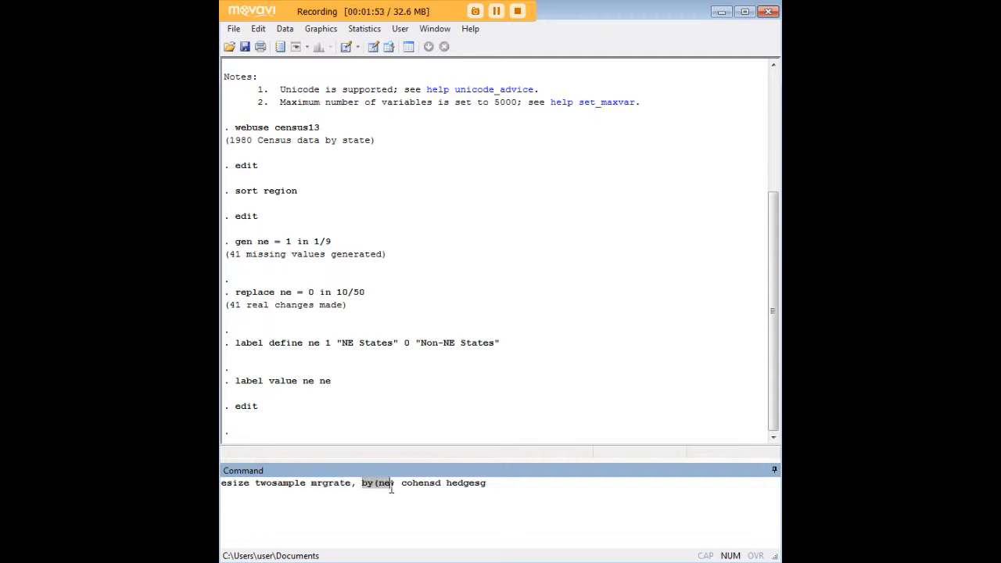
{"action": "type", "text": ")"}
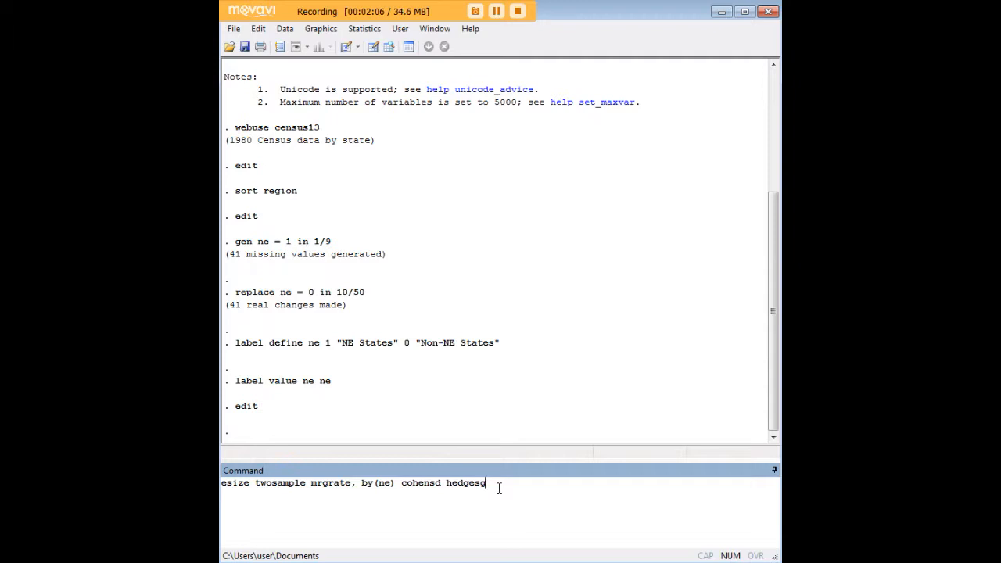
{"action": "key", "text": "Return"}
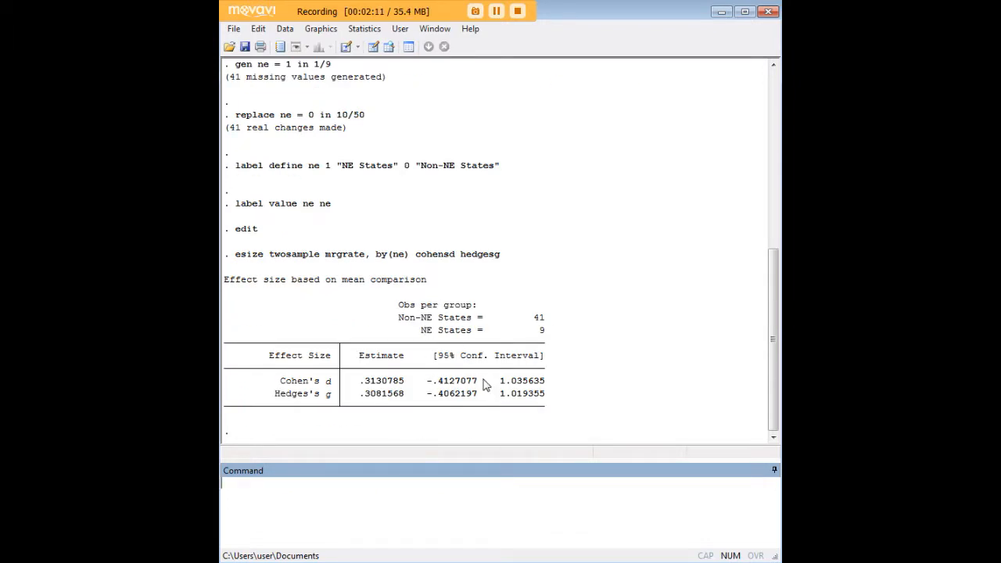
{"action": "mouse_move", "coordinate": [469, 361]}
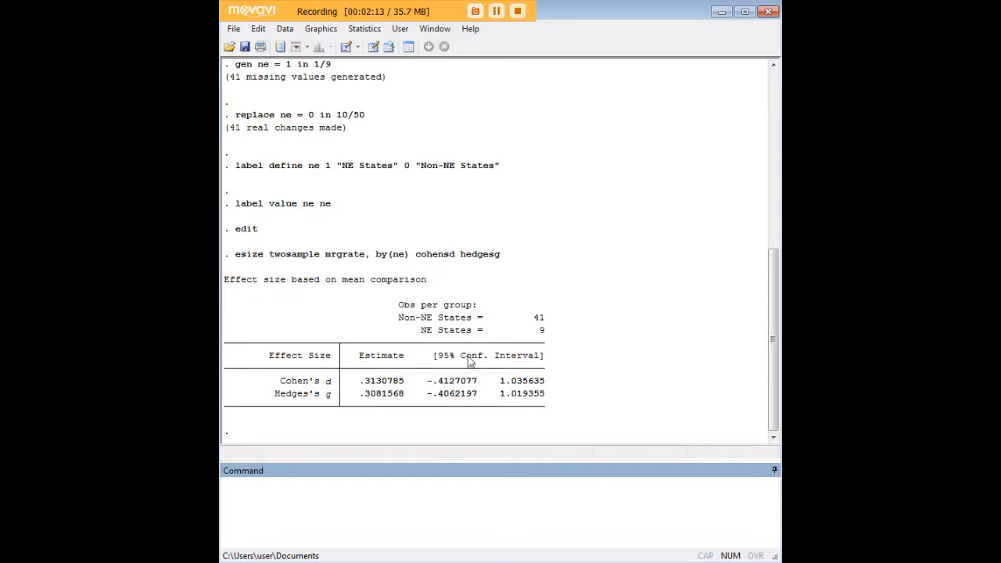
{"action": "mouse_move", "coordinate": [491, 389]}
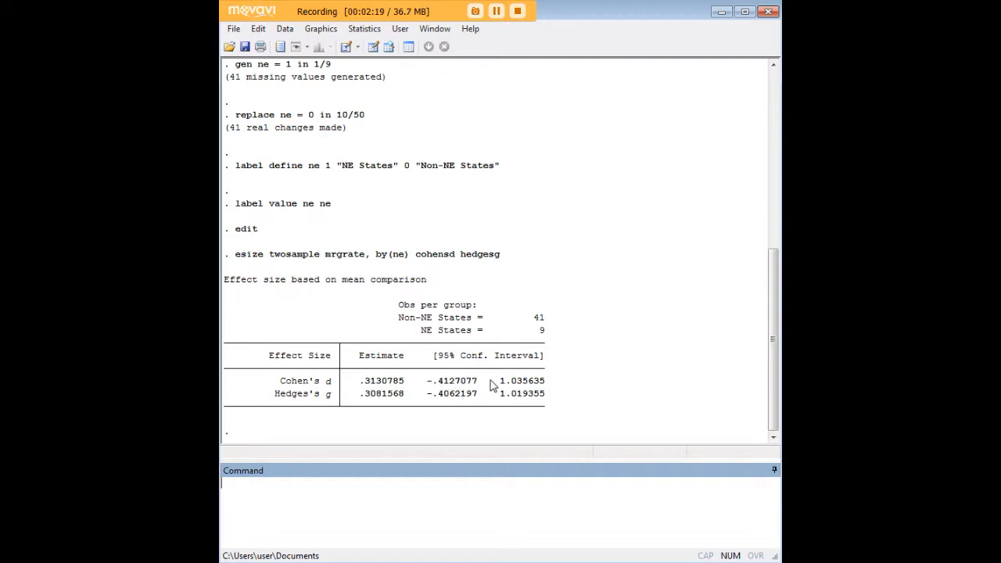
{"action": "mouse_move", "coordinate": [483, 389]}
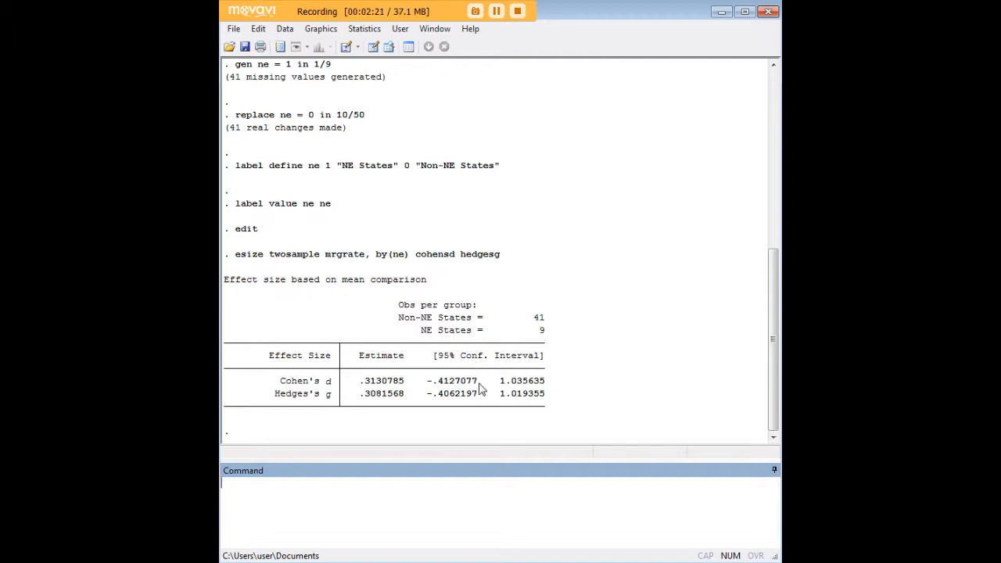
{"action": "mouse_move", "coordinate": [444, 390]}
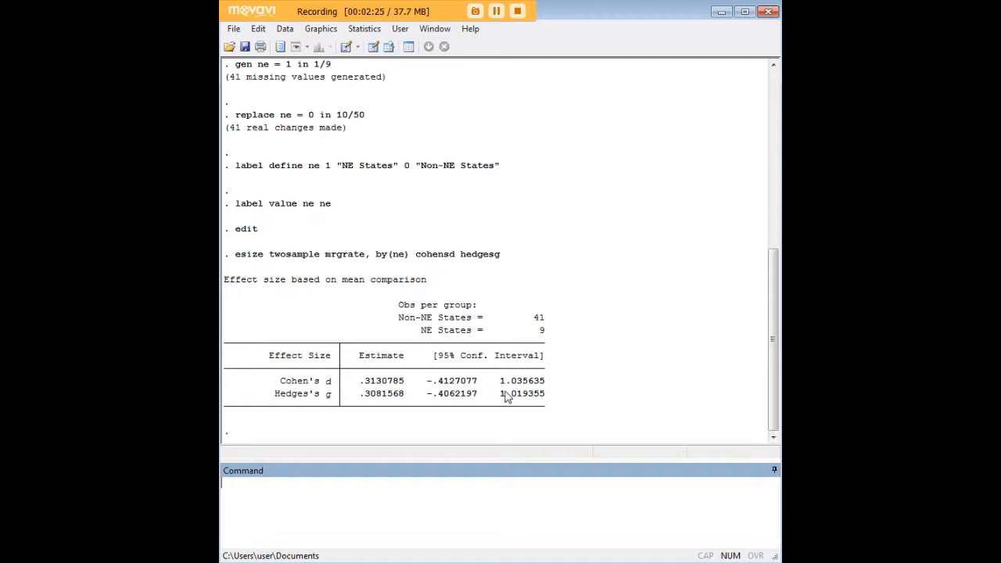
{"action": "mouse_move", "coordinate": [589, 341]}
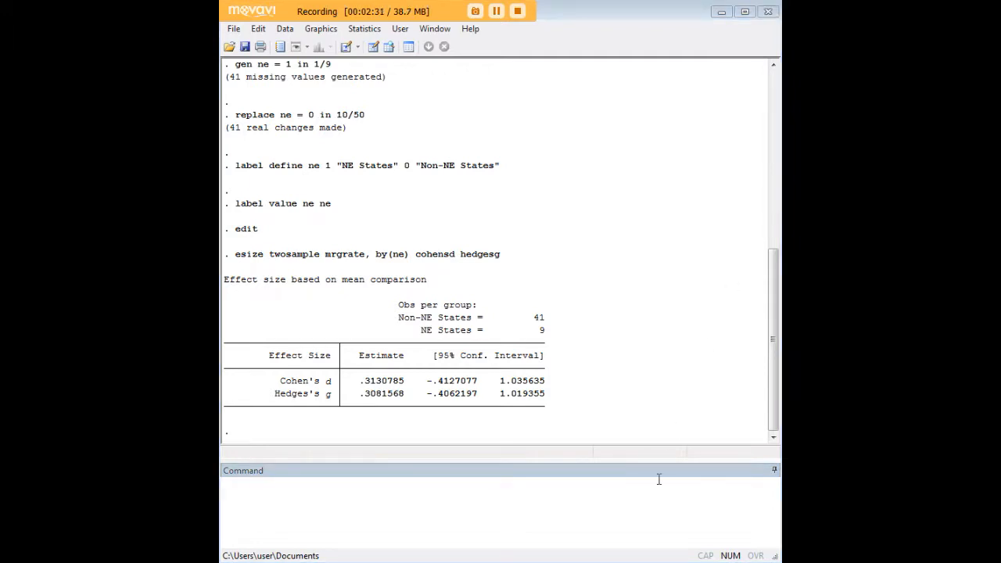
- Draw box plots with graph box mrgrate, by(ne) mark(1,mlab(state))
{"action": "type", "text": "graph box mrgrate, by(ne) mark(1,mlab(state))"}
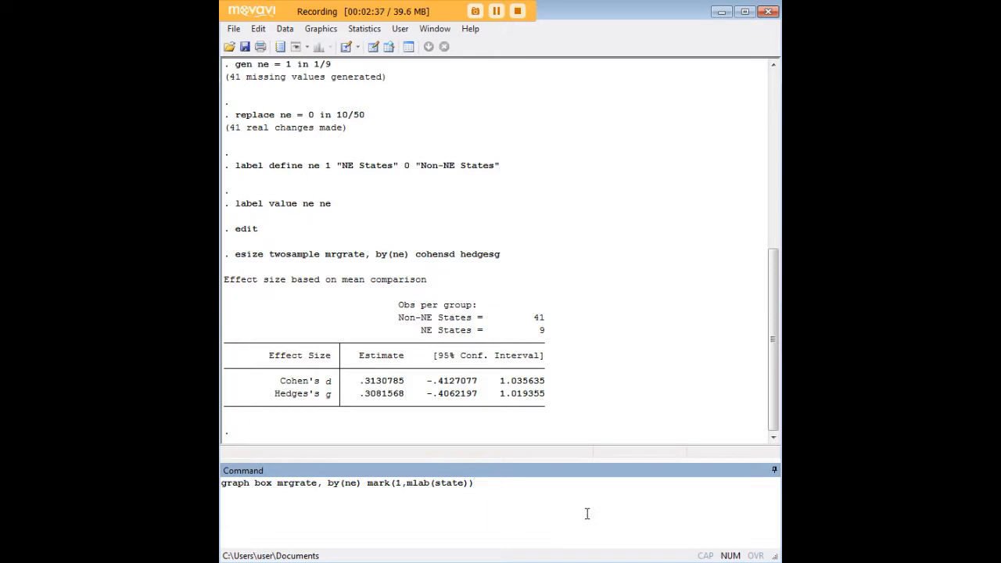
{"action": "triple_click", "coordinate": [347, 483]}
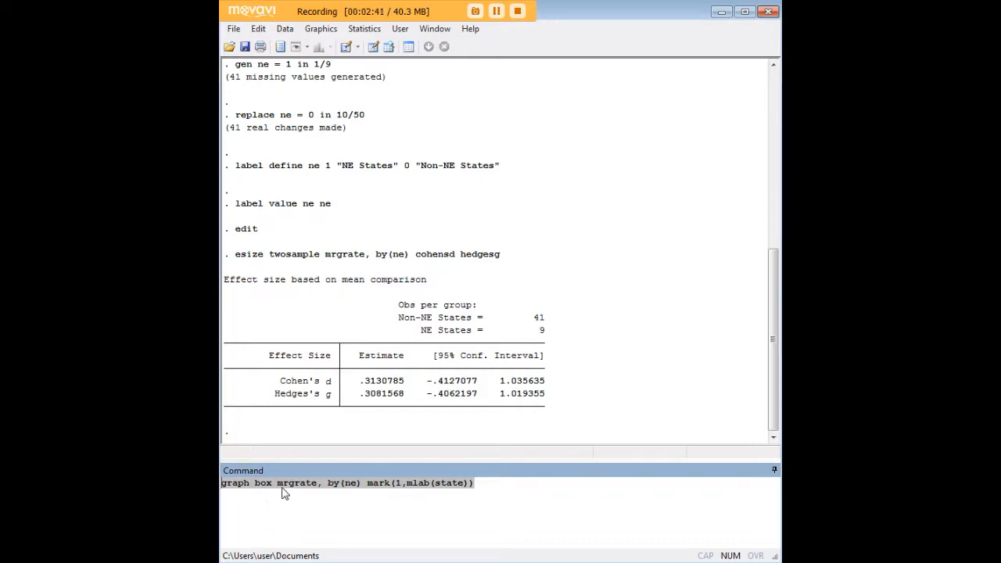
{"action": "mouse_move", "coordinate": [351, 489]}
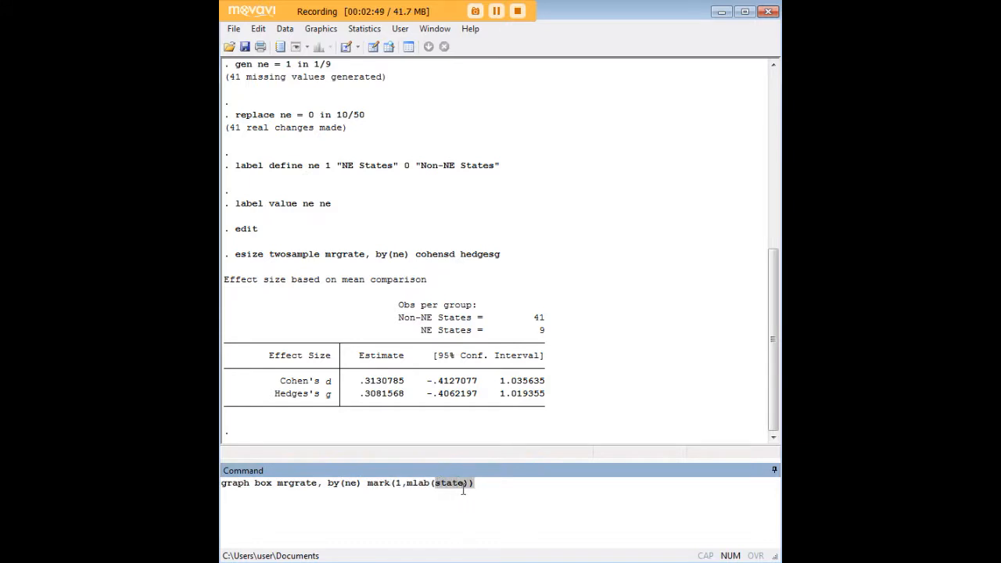
{"action": "key", "text": "Return"}
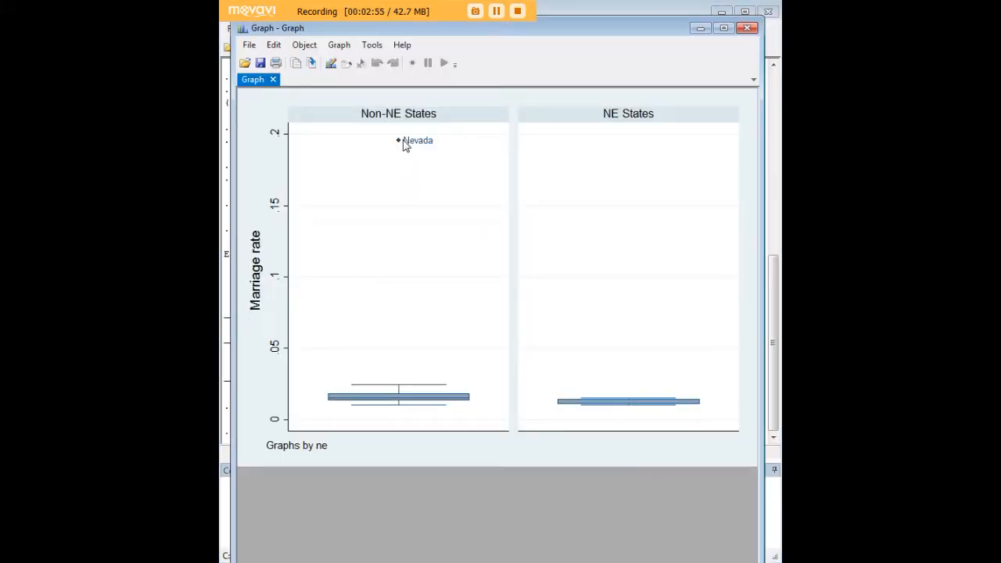
{"action": "mouse_move", "coordinate": [648, 72]}
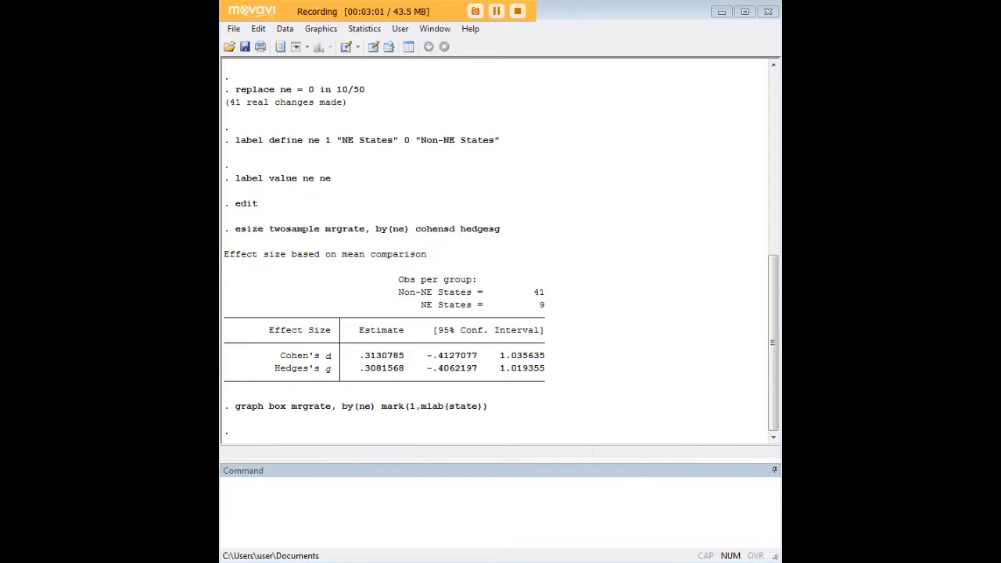
- Draft esize twosample mrgrate if state !=30, by(ne) cohensd hedgesg in the Command window
{"action": "type", "text": "esize twosample mrgrate if state !=30, by(ne) cohensd hedgesg"}
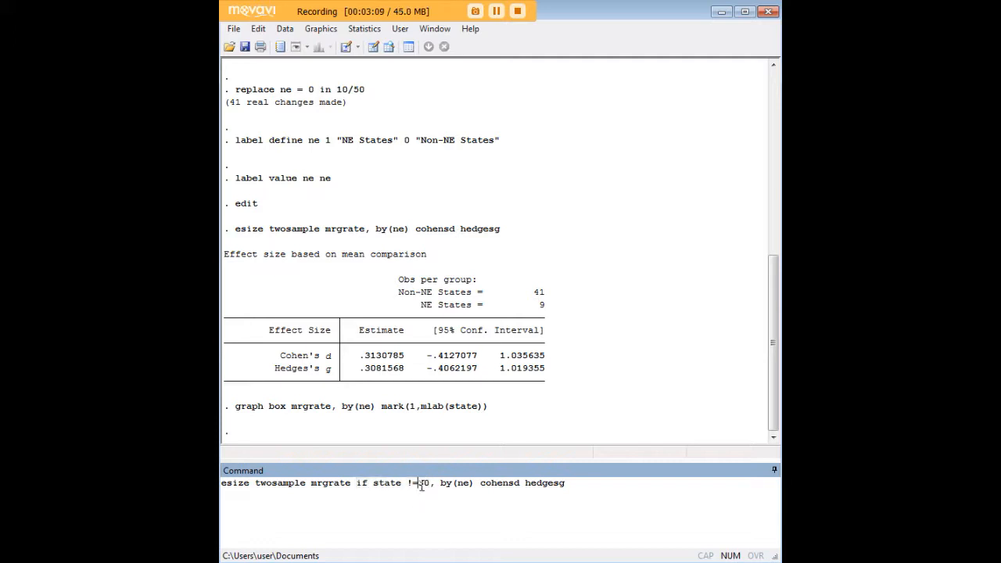
{"action": "type", "text": "3"}
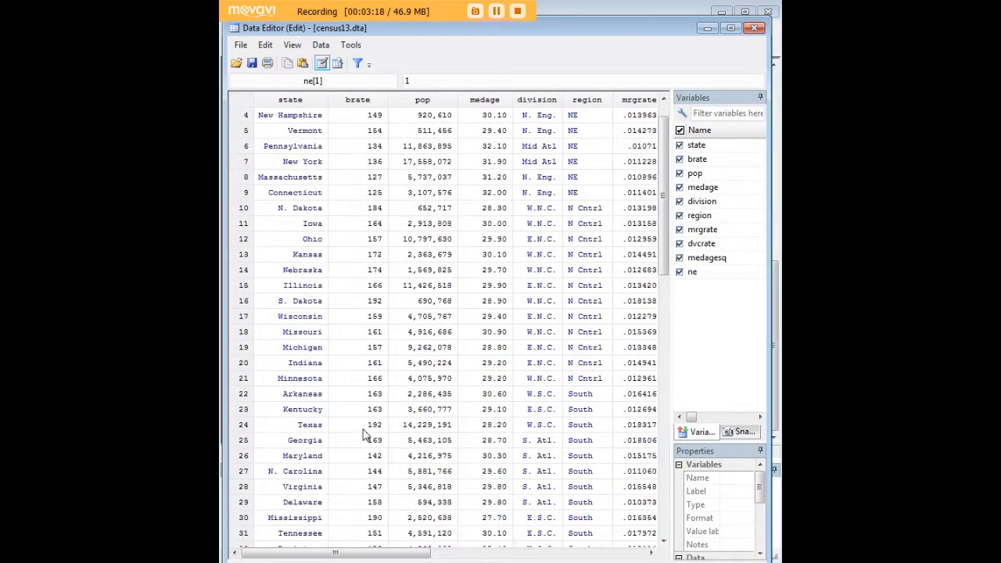
- Scroll to Nevada's row and confirm its numeric state code is 30
{"action": "scroll", "scroll_direction": "down", "scroll_amount": 3}
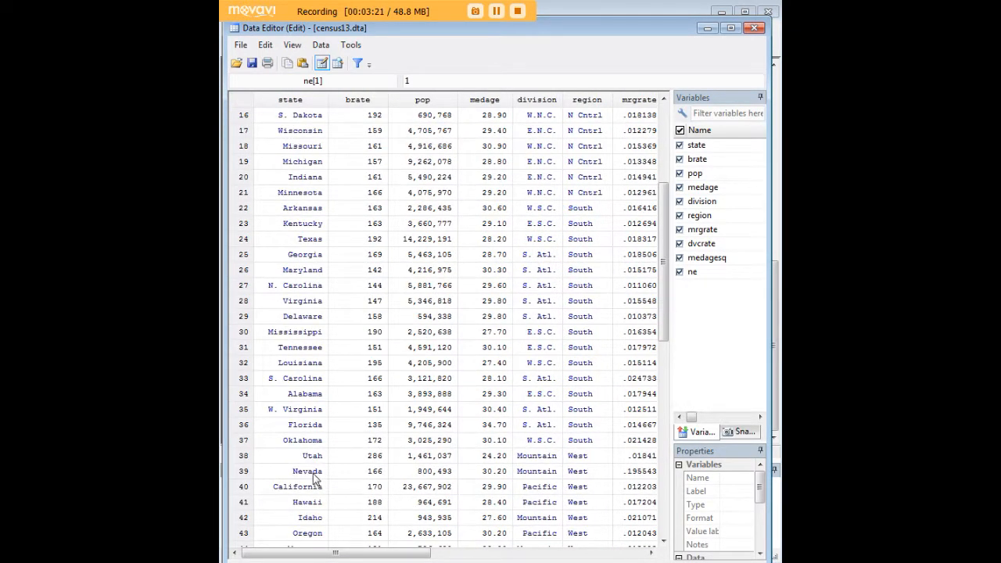
{"action": "left_click", "coordinate": [306, 471]}
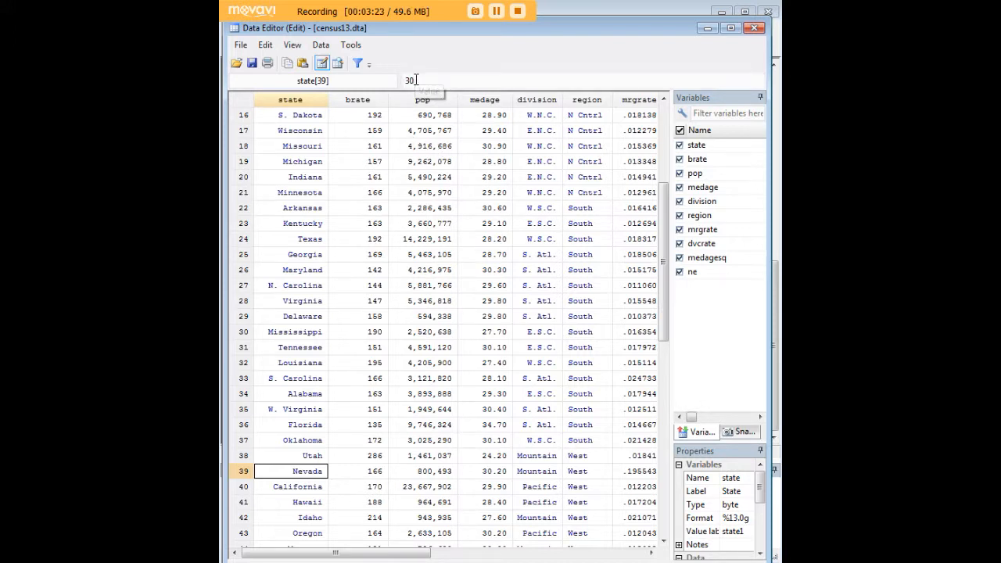
{"action": "left_click", "coordinate": [313, 455]}
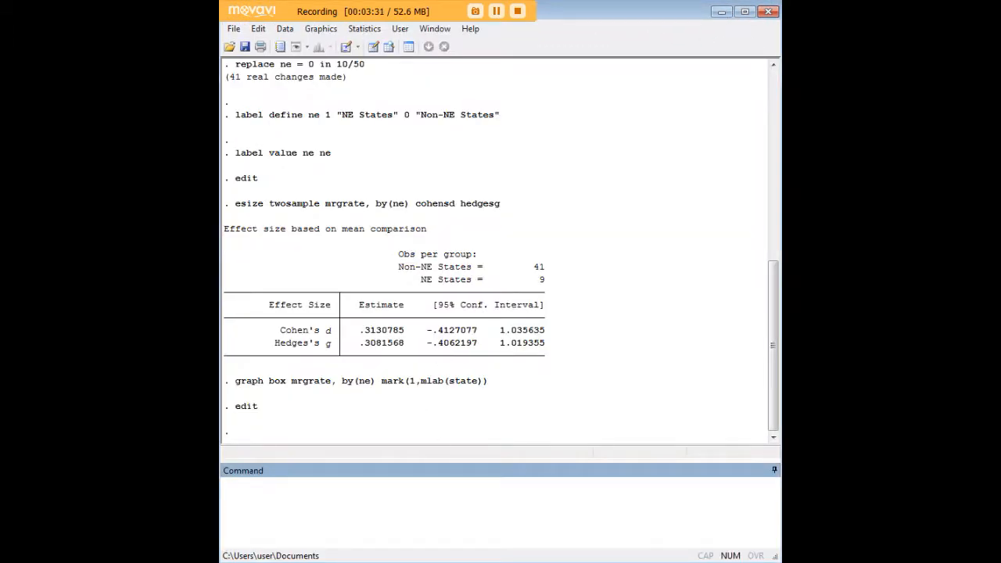
- Run esize twosample mrgrate if state !=30, by(ne) cohensd hedgesg
{"action": "type", "text": "esize twosample mrgrate if state !=30, by(ne) cohensd hedgesg"}
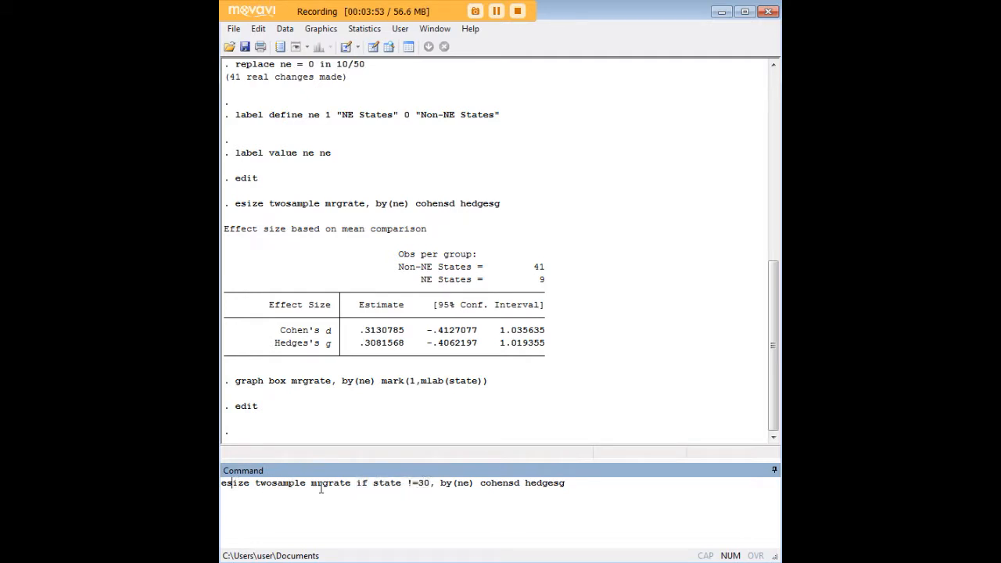
{"action": "mouse_move", "coordinate": [624, 513]}
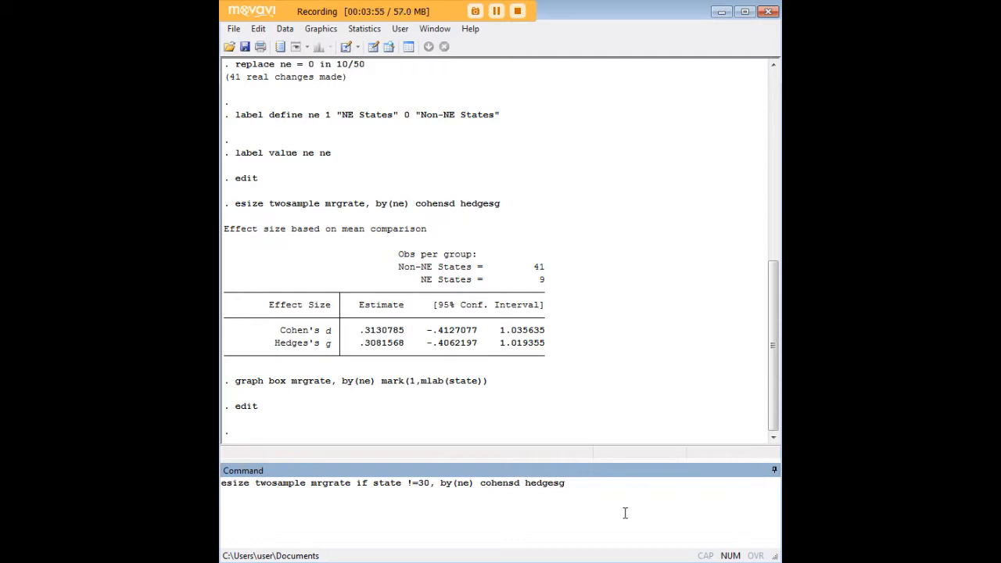
{"action": "key", "text": "Return"}
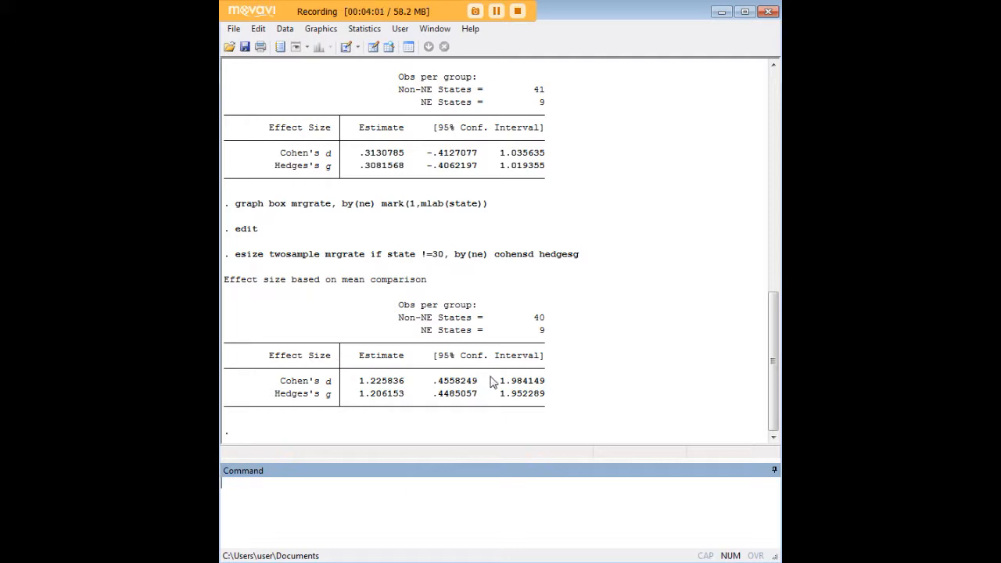
{"action": "mouse_move", "coordinate": [491, 405]}
{"action": "type", "text": "graph box mrgrate if state!=30, by(ne) mark(1,mlab(state))"}
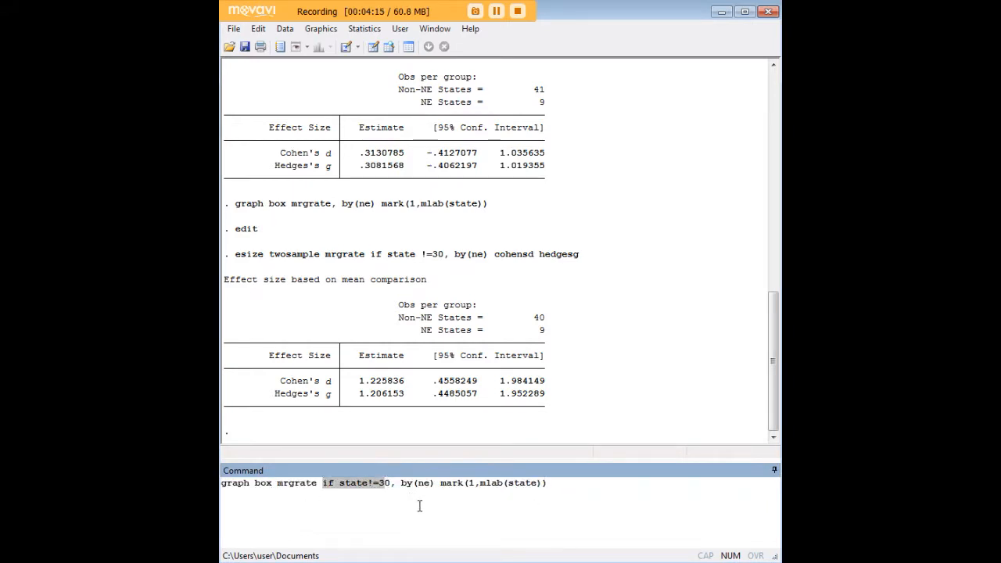
- Run graph box mrgrate if state!=30, by(ne) mark(1,mlab(state))
{"action": "key", "text": "Return"}
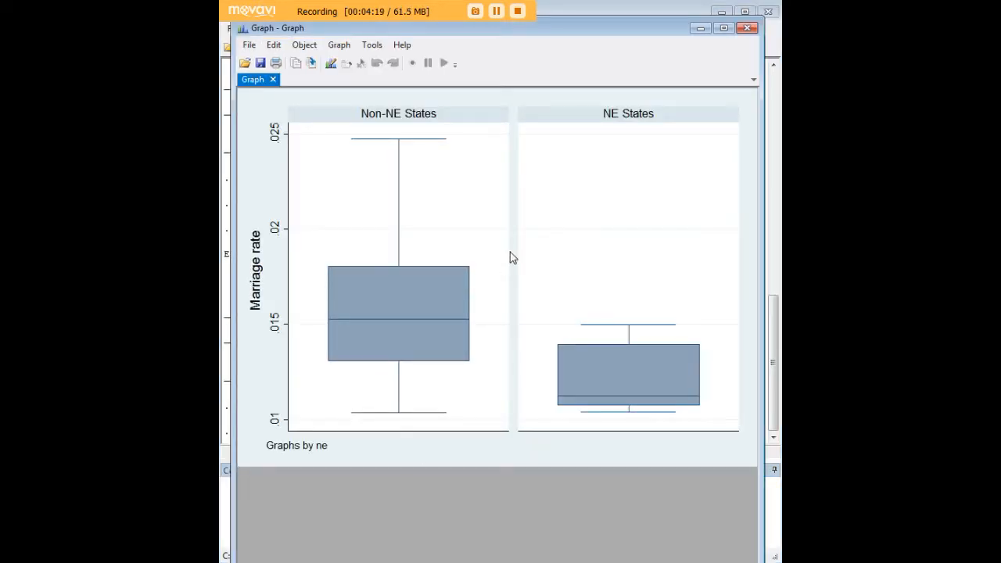
{"action": "mouse_move", "coordinate": [658, 253]}
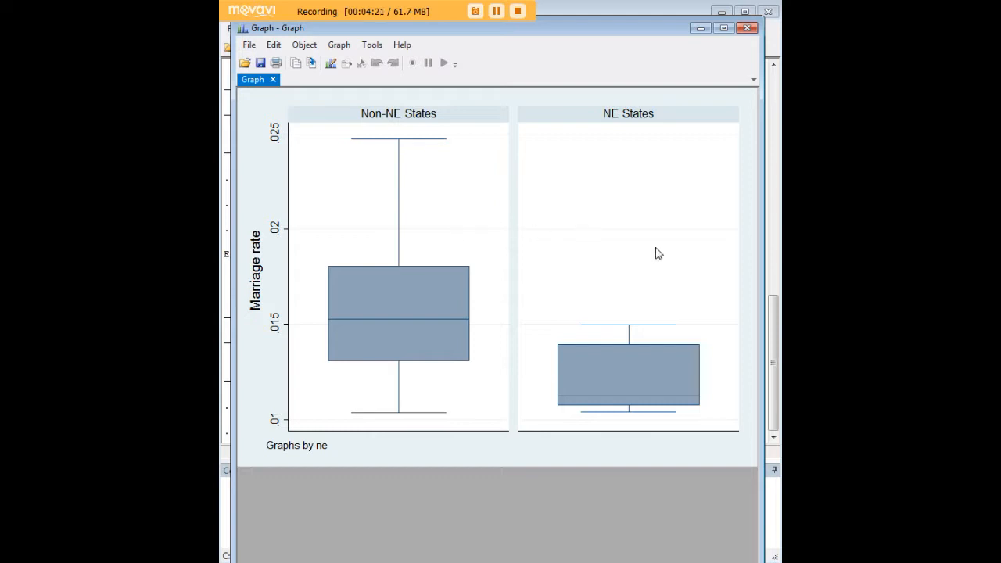
{"action": "mouse_move", "coordinate": [638, 143]}
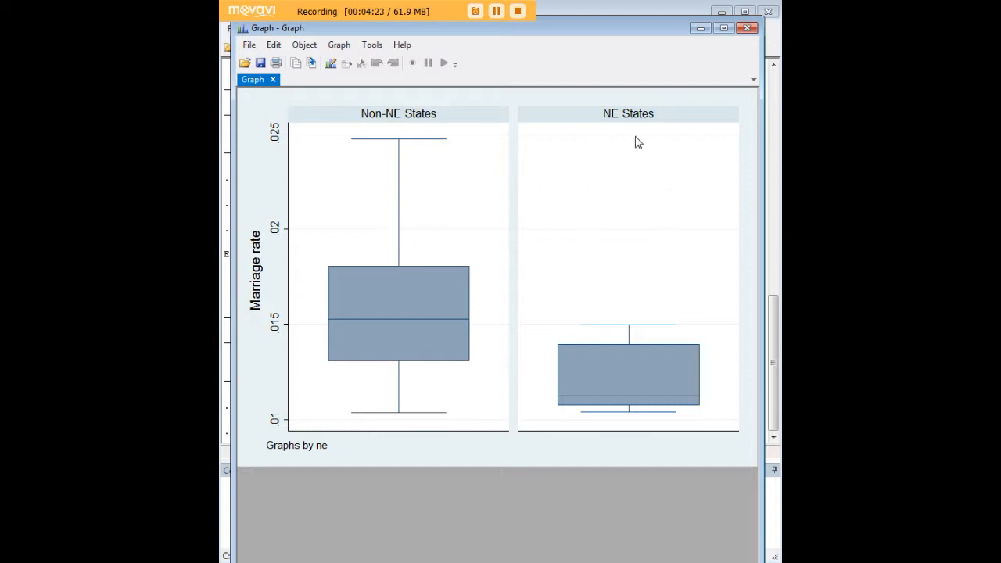
{"action": "mouse_move", "coordinate": [649, 323]}
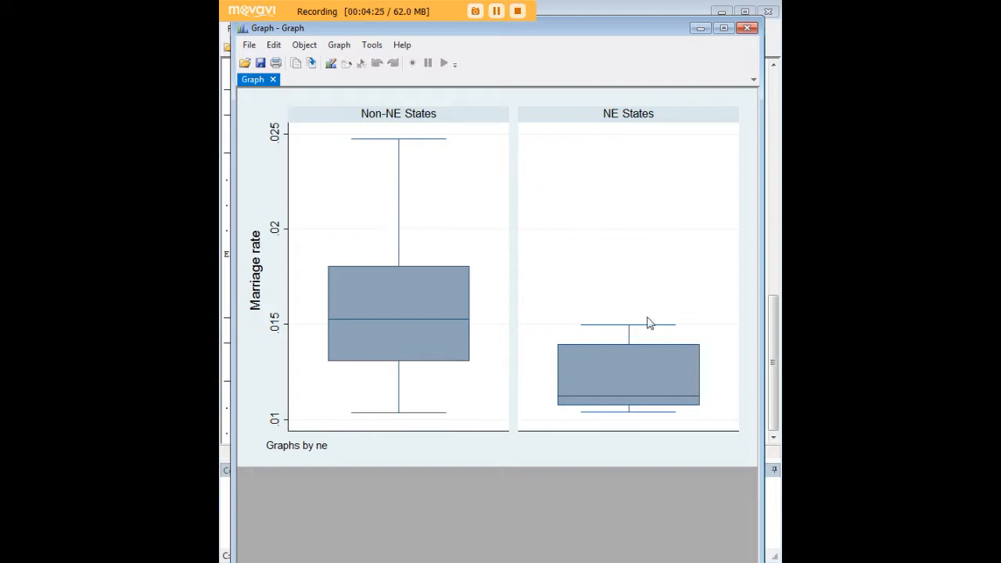
{"action": "mouse_move", "coordinate": [702, 42]}
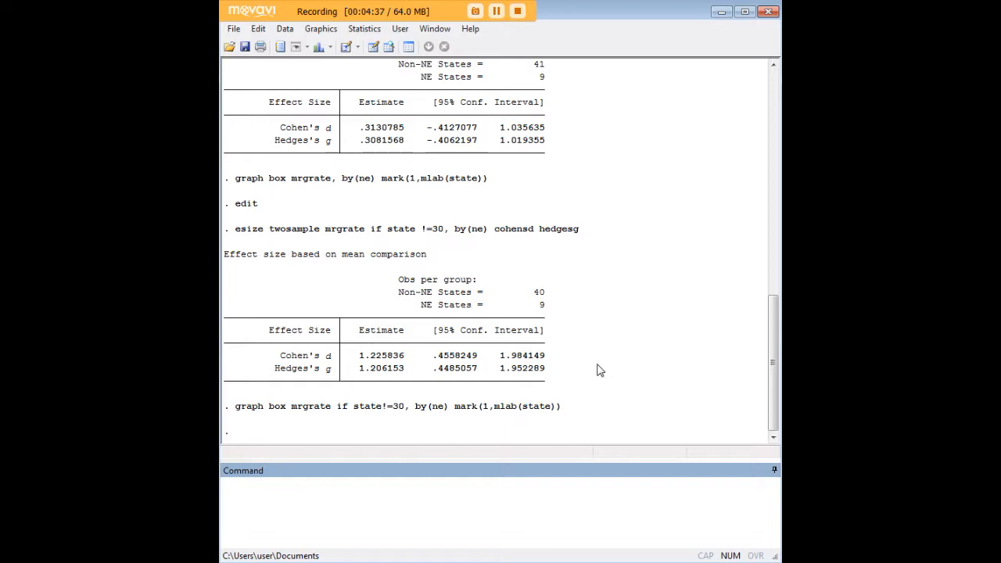
{"action": "double_click", "coordinate": [304, 356]}
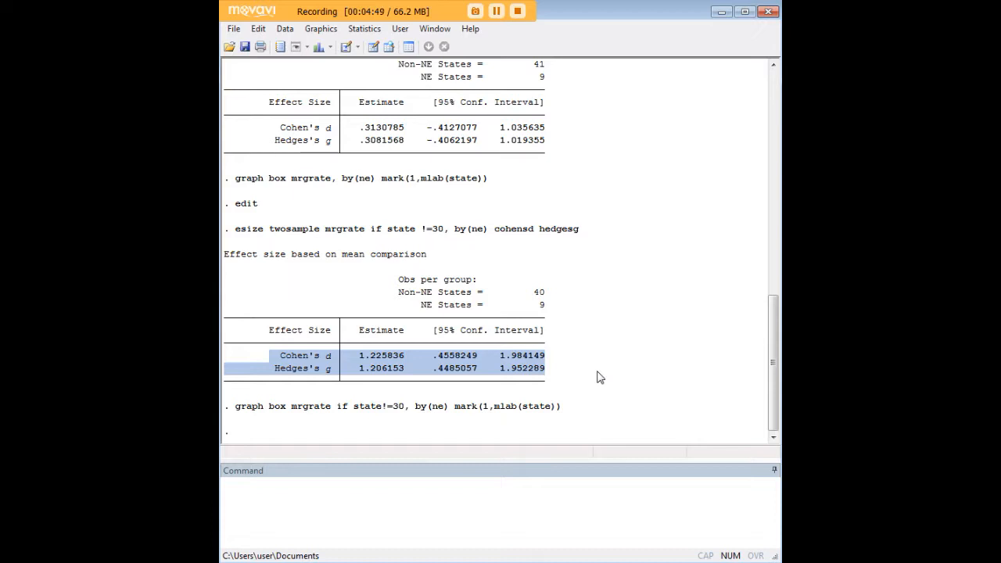
{"action": "mouse_move", "coordinate": [583, 377]}
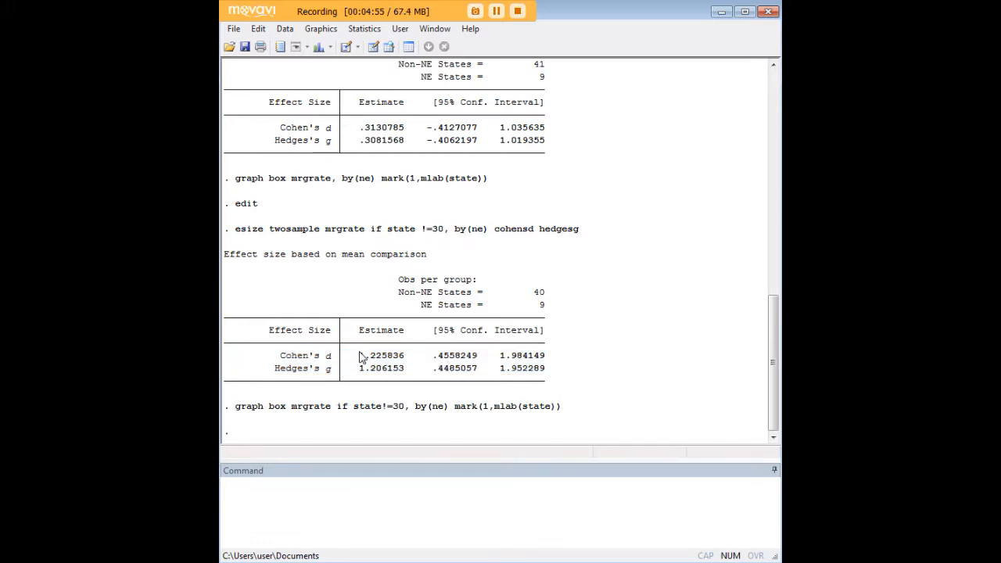
{"action": "left_click_drag", "start_coordinate": [360, 355], "coordinate": [405, 369]}
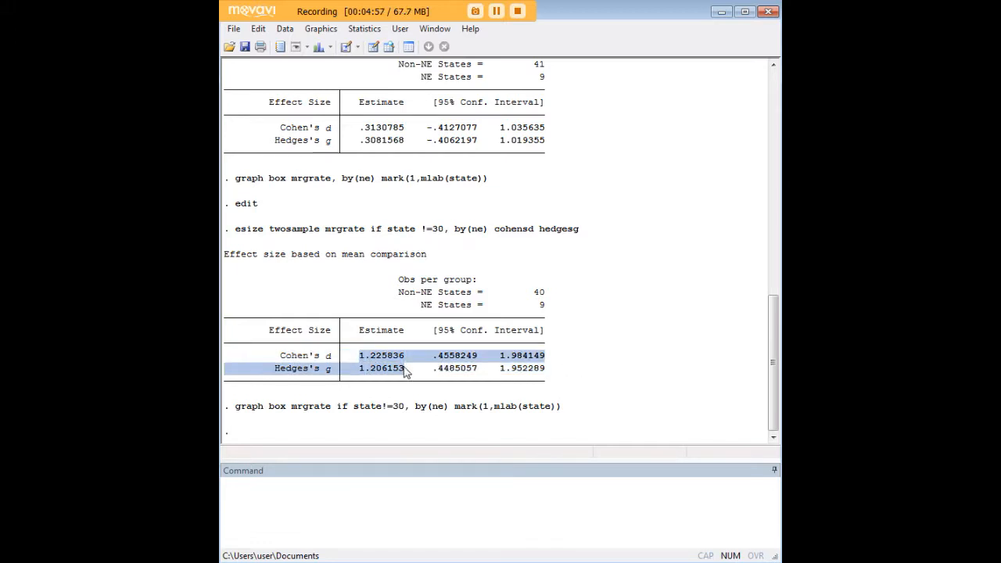
{"action": "mouse_move", "coordinate": [274, 361]}
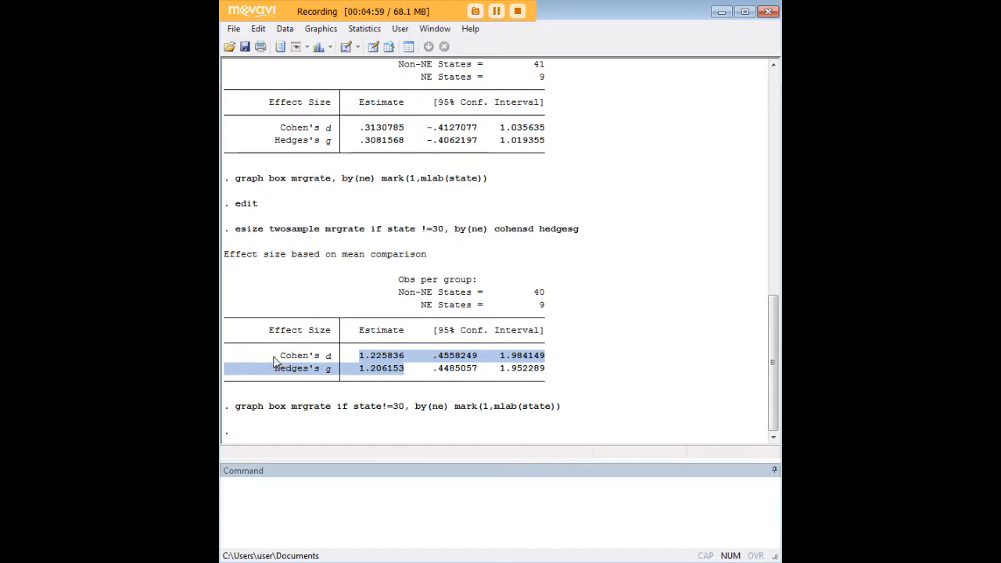